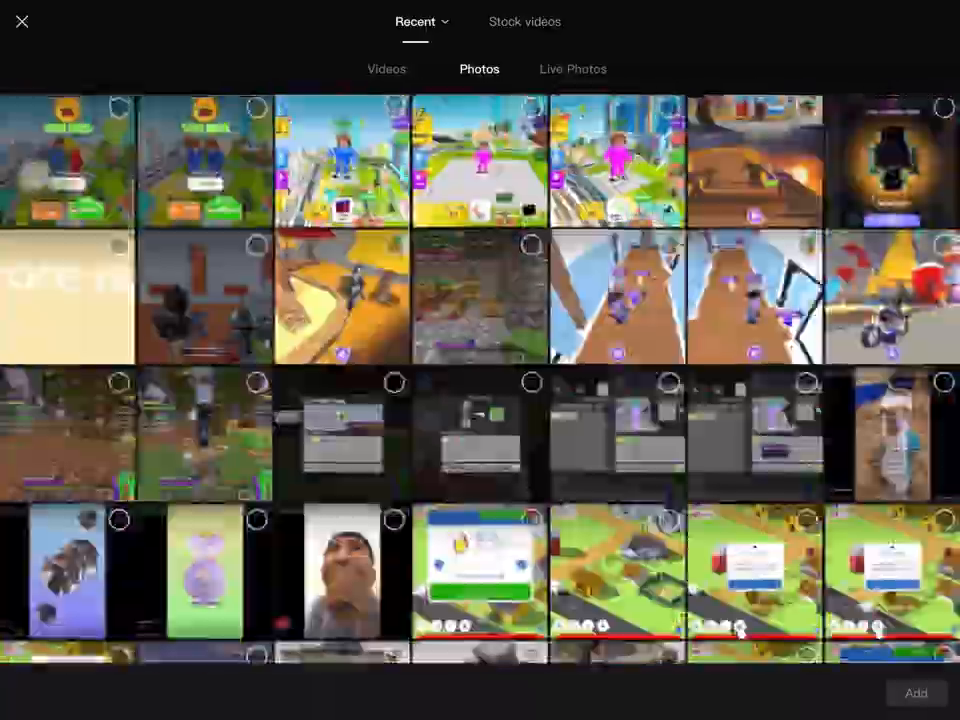
# Step: Select the drawing images in the Recent photo picker and add them to the project
pyautogui.scroll(-3)
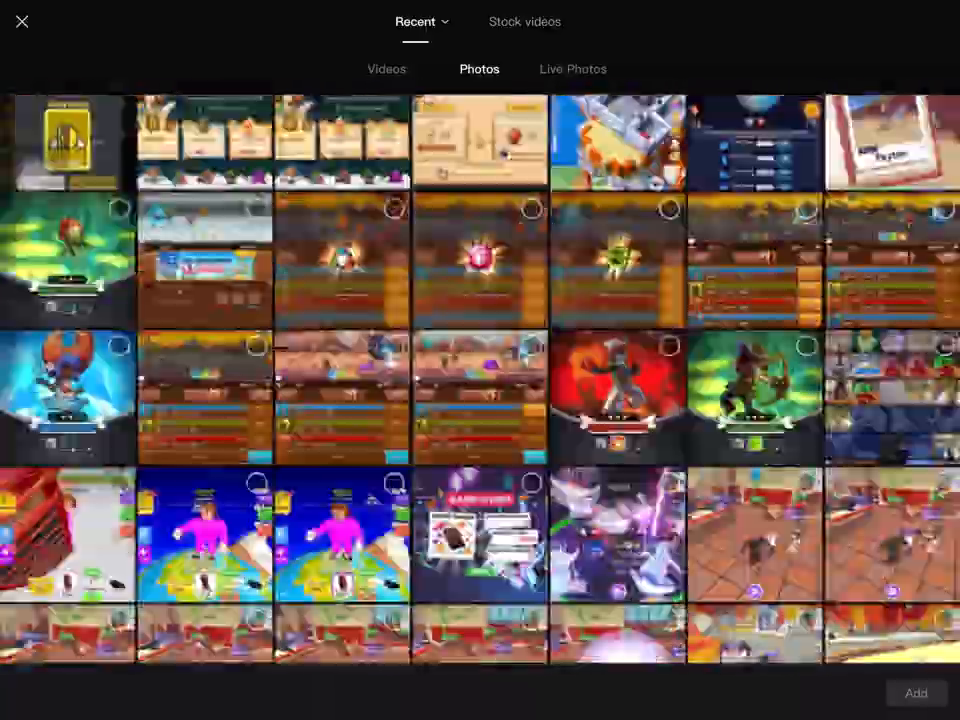
pyautogui.scroll(-3)
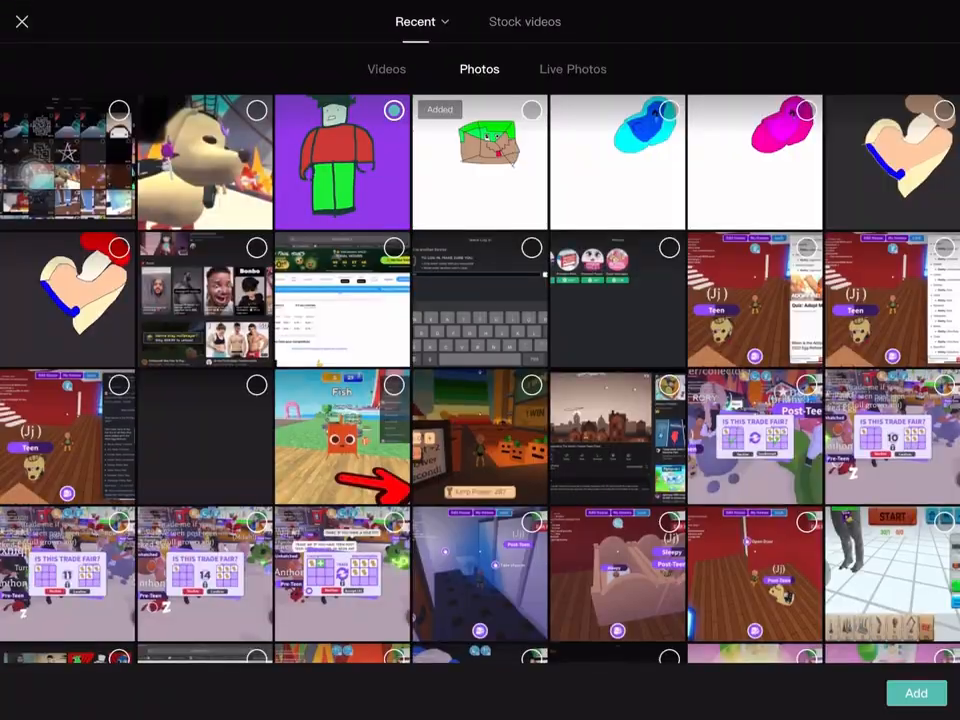
pyautogui.click(916, 692)
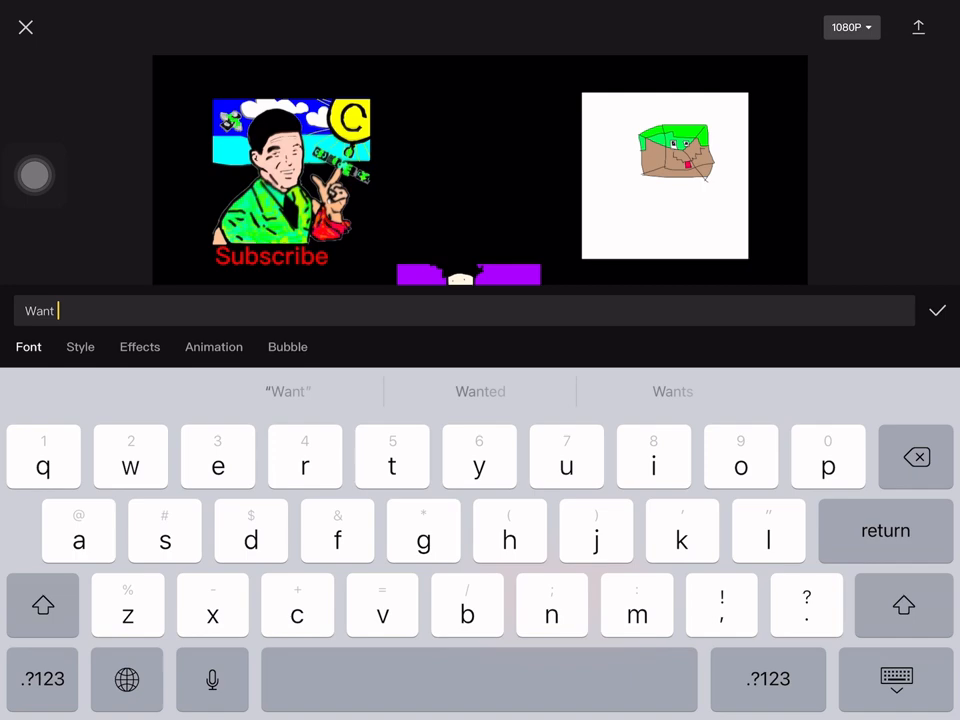
# Step: Add the caption 'more minecraft vote it on my community' as a text overlay
pyautogui.write('more minecraft vote it on my community')
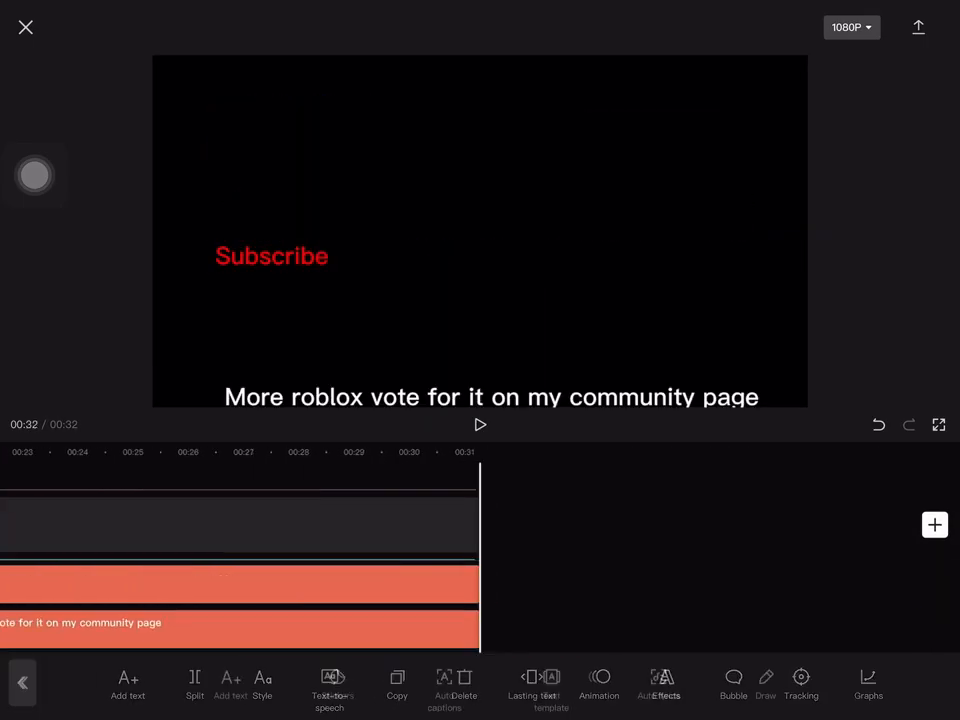
# Step: Review the export resolution and frame-rate settings, then export the finished video
pyautogui.click(852, 28)
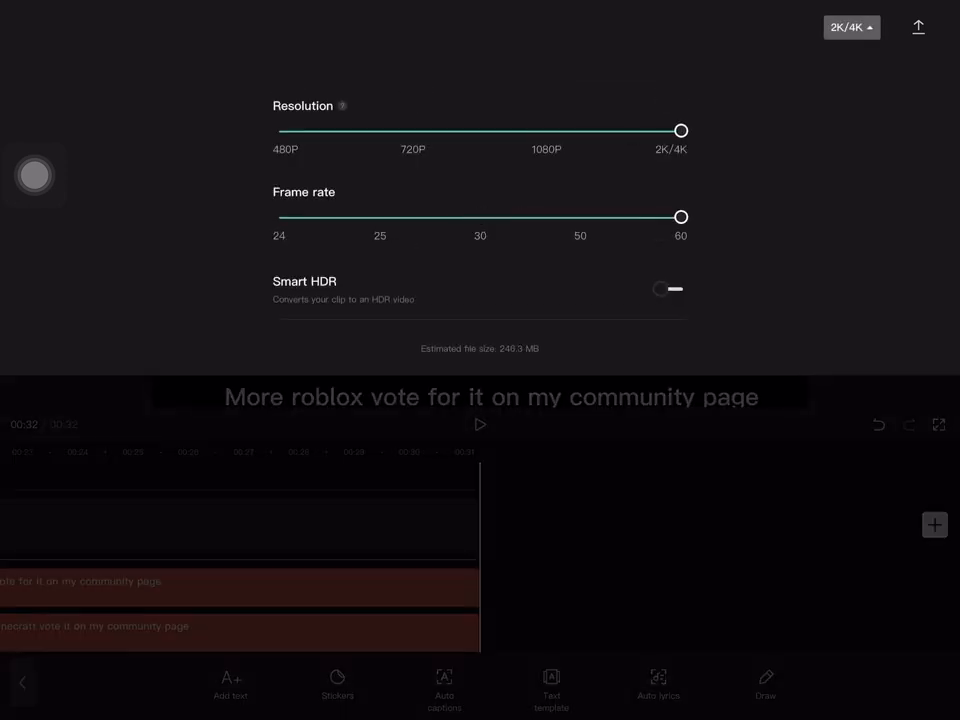
pyautogui.click(916, 26)
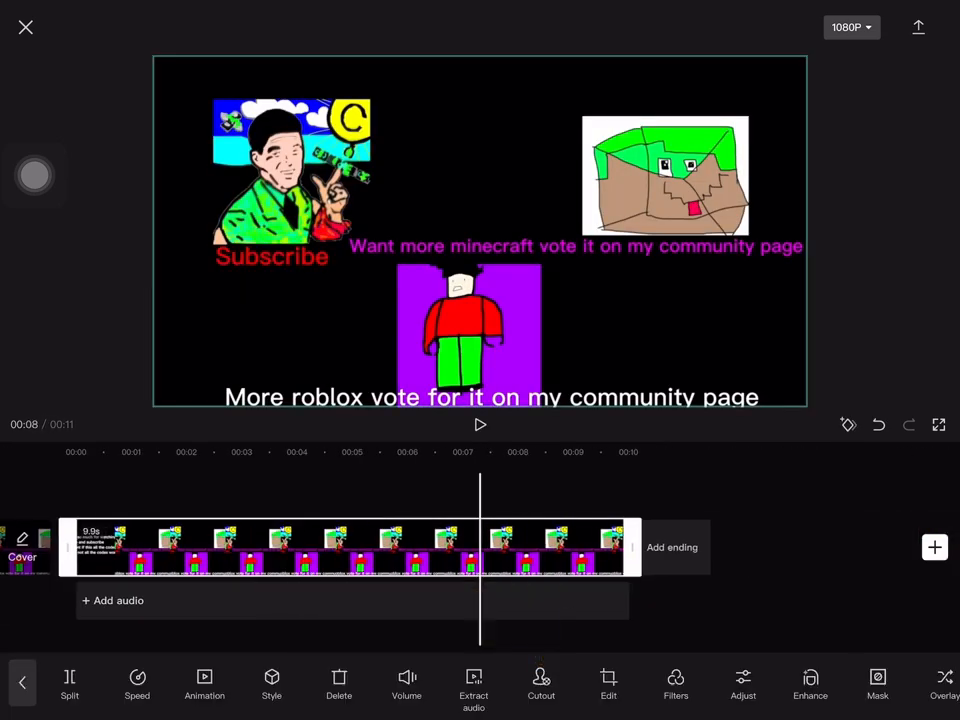
pyautogui.click(916, 28)
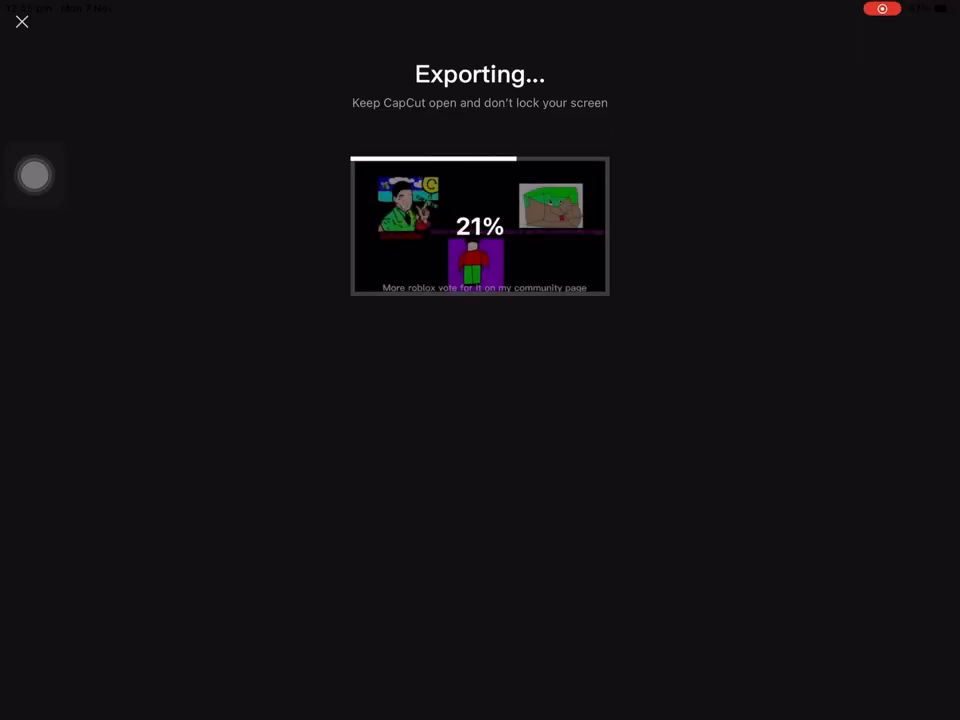